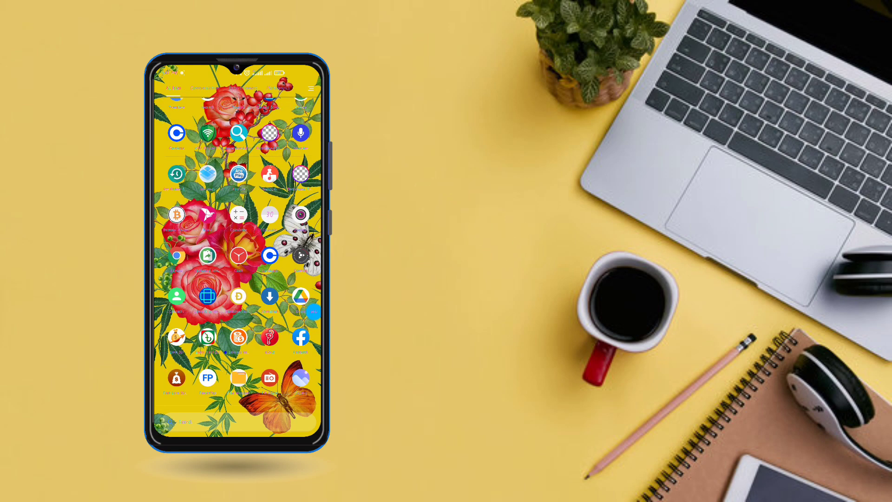
Step: Launch Dogecoin Faucet and pick a DOGE faucet, starting its video ad
{"action": "left_click", "coordinate": [238, 295]}
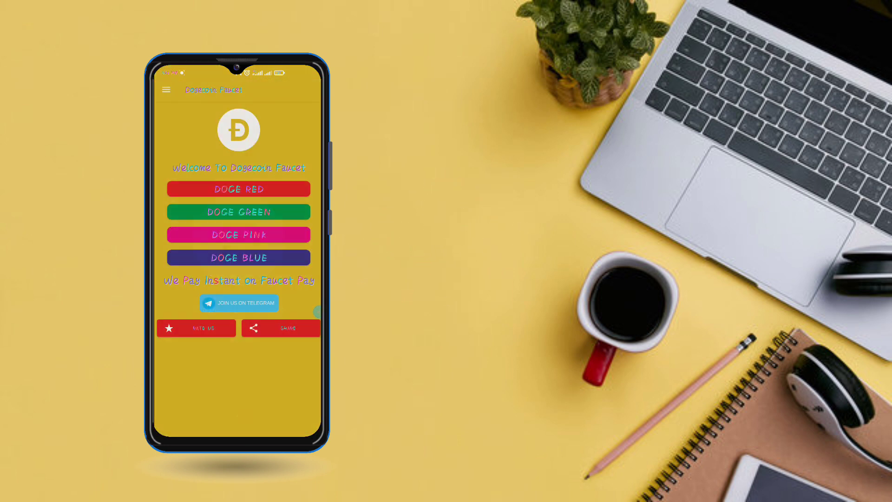
{"action": "left_click", "coordinate": [238, 189]}
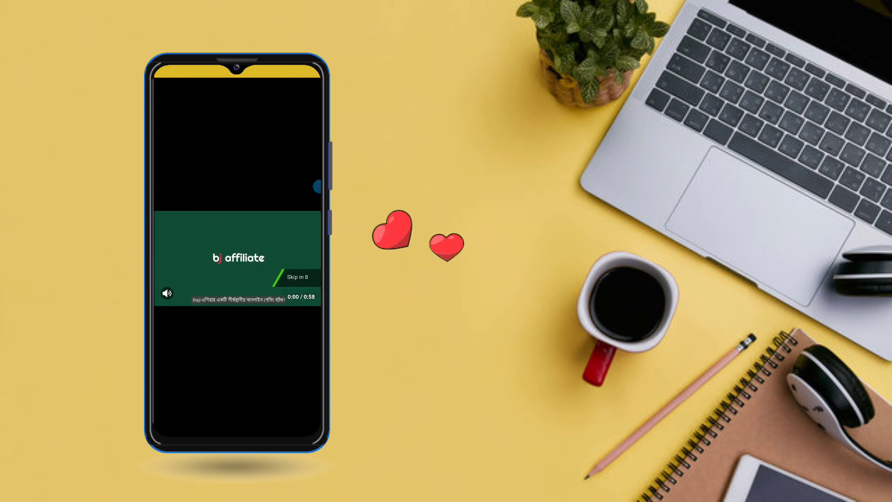
Step: Skip the video ad and clear the Step 1/2 and Step 2/2 Next Step pages
{"action": "left_click", "coordinate": [312, 185]}
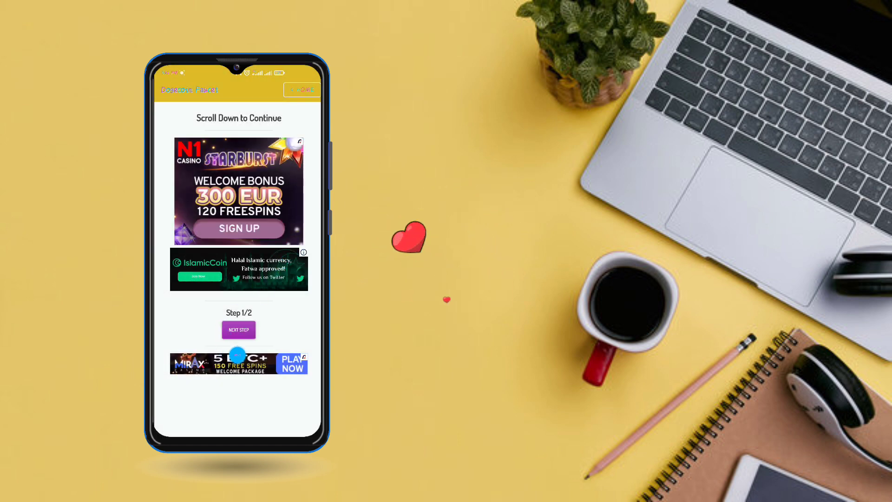
{"action": "left_click", "coordinate": [237, 330]}
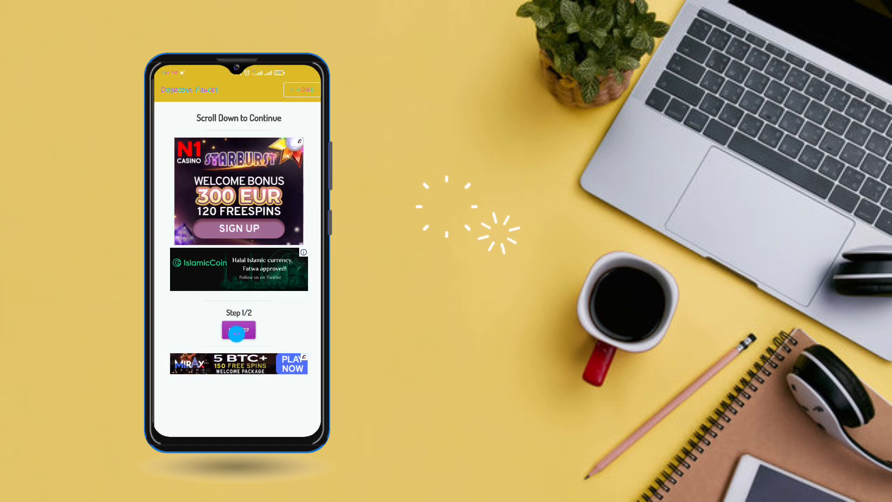
{"action": "left_click", "coordinate": [238, 329]}
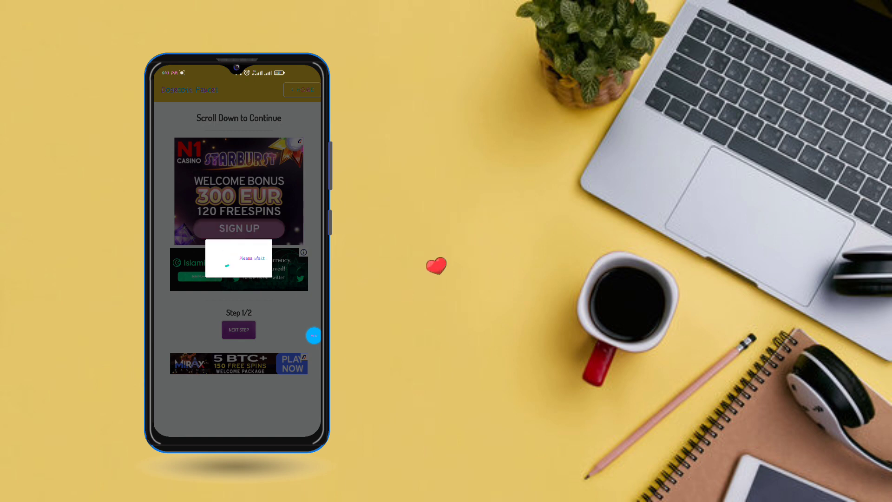
{"action": "left_click", "coordinate": [239, 329]}
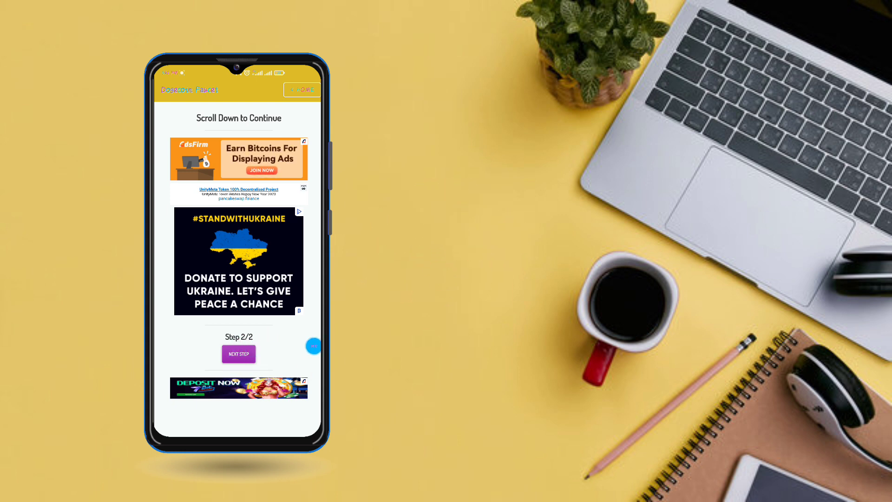
{"action": "left_click", "coordinate": [238, 353]}
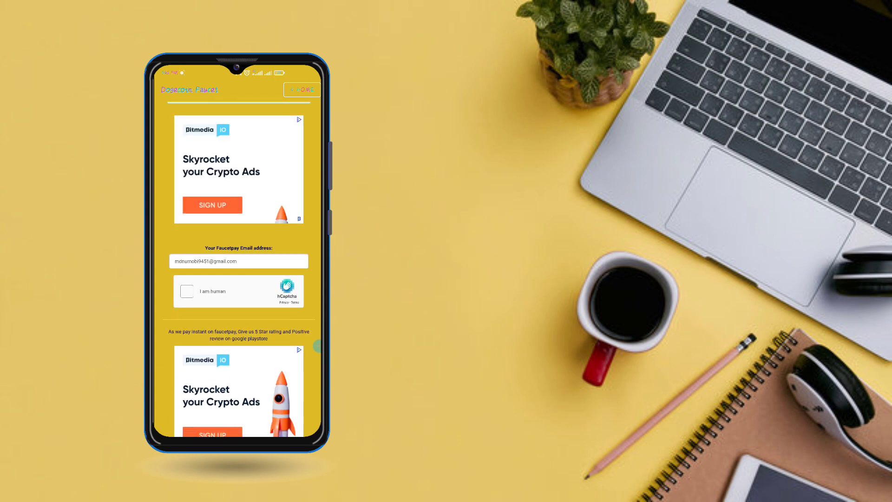
Step: Pass the hCaptcha 'I am human' check by selecting the sunflower images and verifying
{"action": "left_click", "coordinate": [186, 291]}
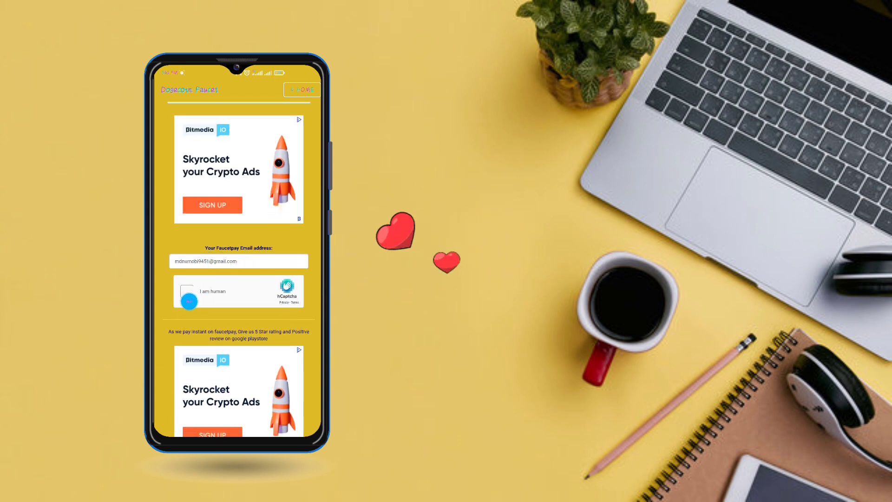
{"action": "left_click", "coordinate": [188, 300]}
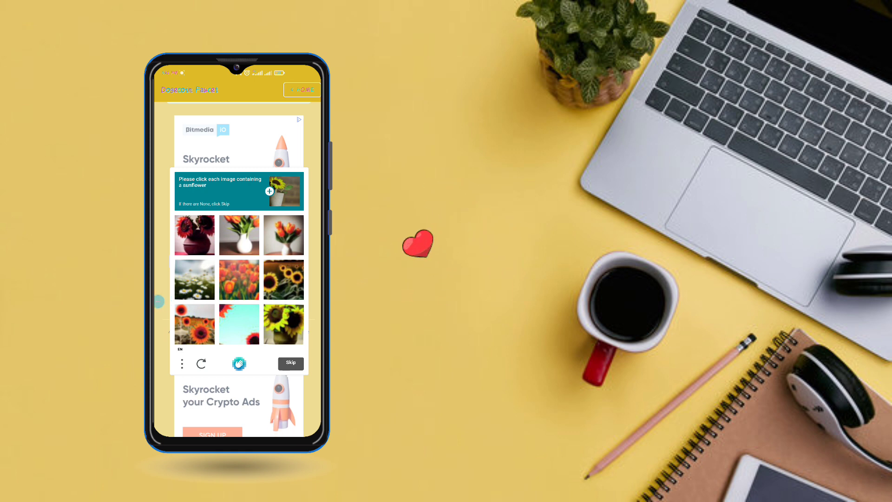
{"action": "left_click", "coordinate": [282, 279]}
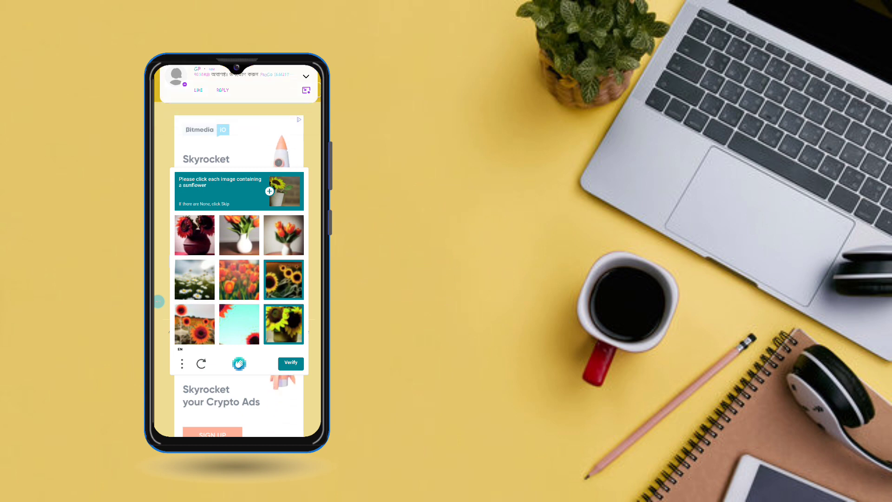
{"action": "left_click", "coordinate": [289, 363]}
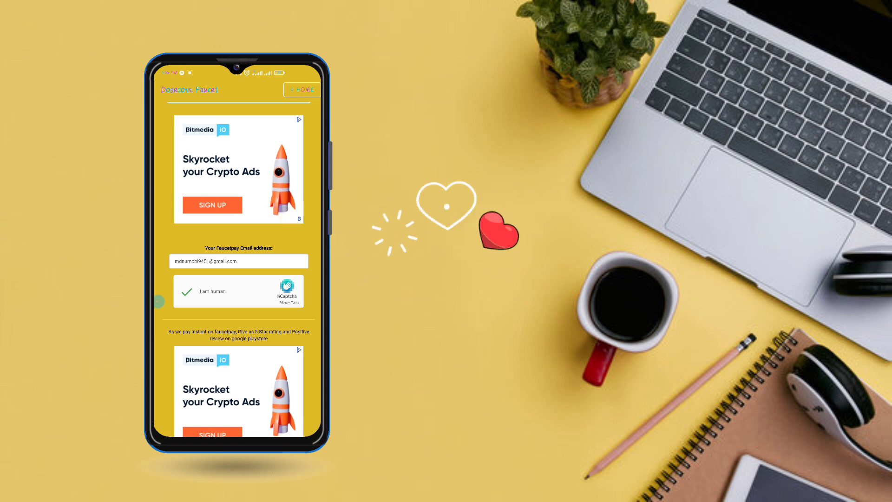
{"action": "scroll", "scroll_direction": "down", "scroll_amount": 3}
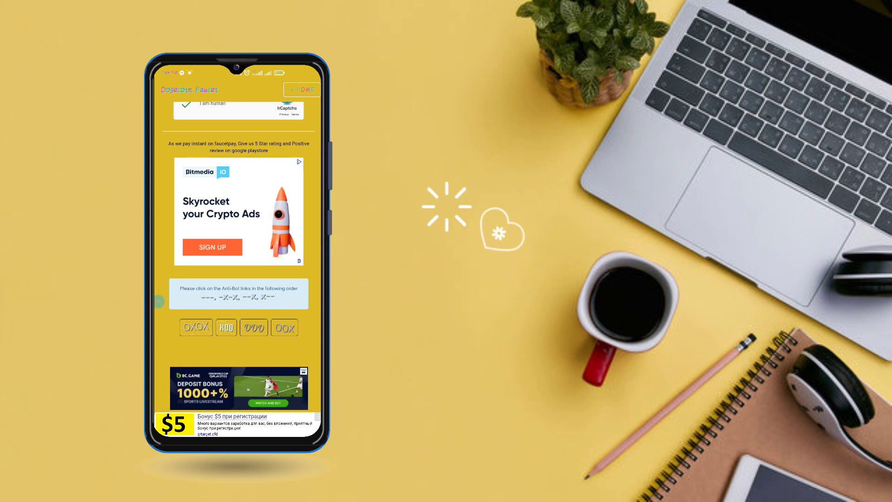
Step: Answer the four anti-bot links in order and submit the Claim Reward
{"action": "left_click", "coordinate": [254, 327]}
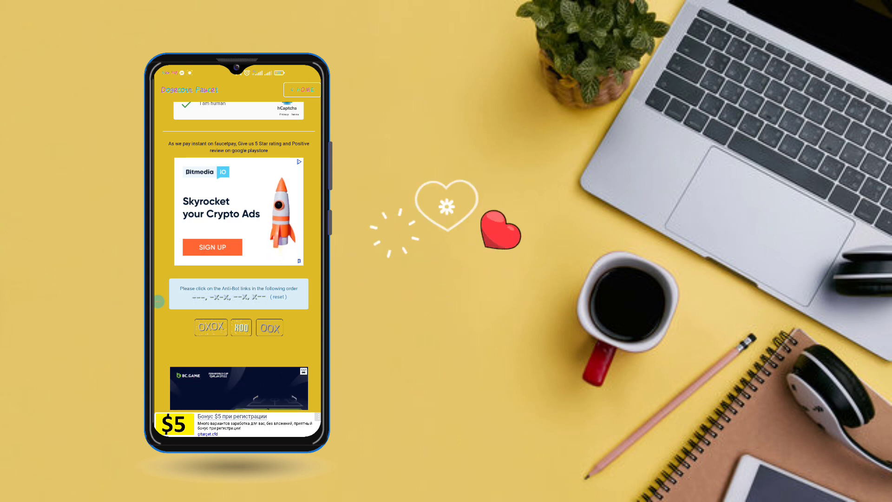
{"action": "left_click", "coordinate": [210, 327]}
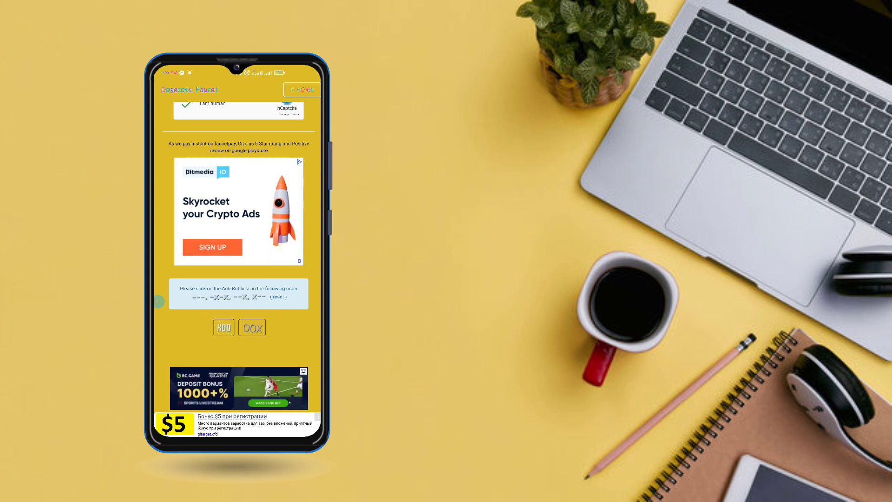
{"action": "left_click", "coordinate": [251, 327]}
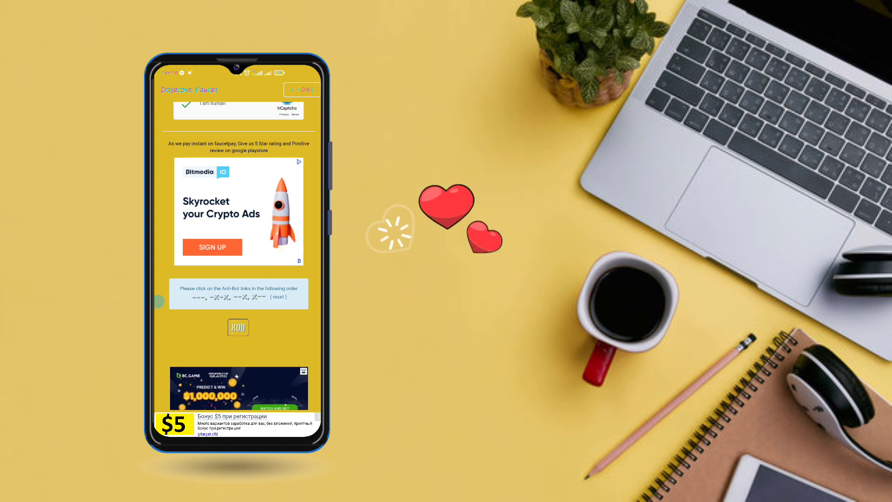
{"action": "left_click", "coordinate": [238, 327]}
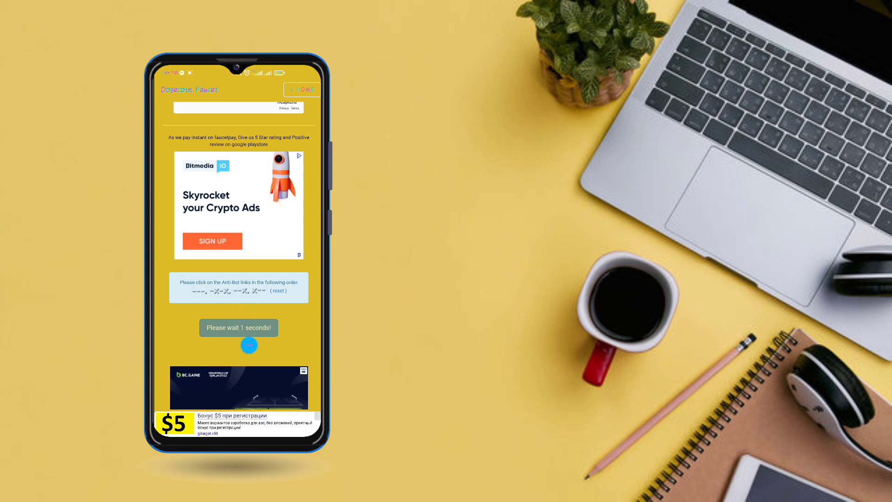
{"action": "left_click", "coordinate": [185, 112]}
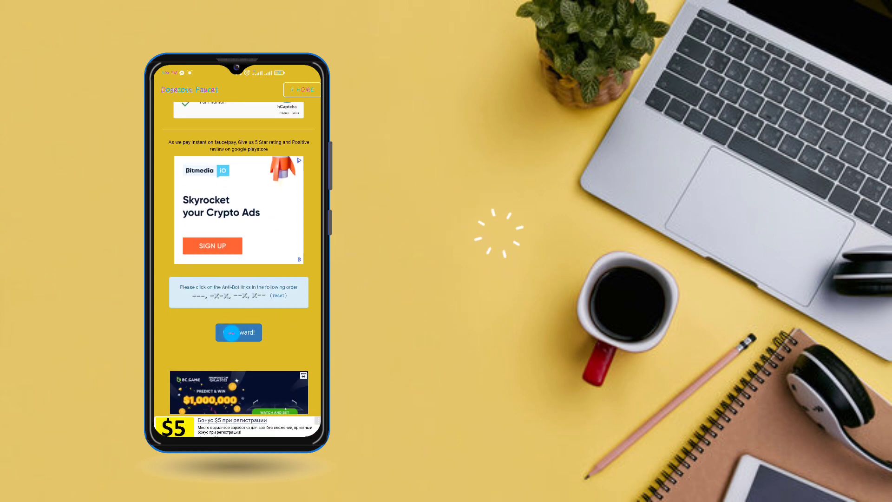
{"action": "left_click", "coordinate": [238, 332]}
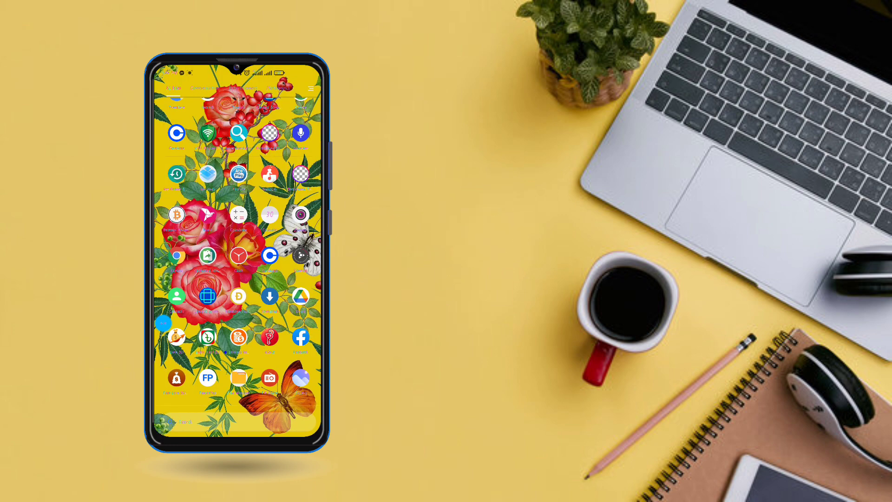
Step: Open FaucetPay's User Dashboard to see balances of 0.16636941 DOGE and 0.00001936 BTC
{"action": "left_click", "coordinate": [208, 378]}
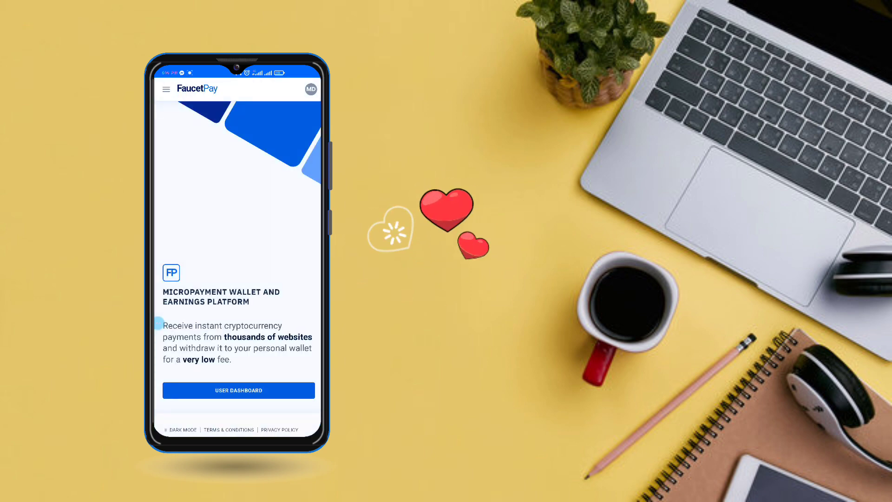
{"action": "left_click", "coordinate": [238, 390]}
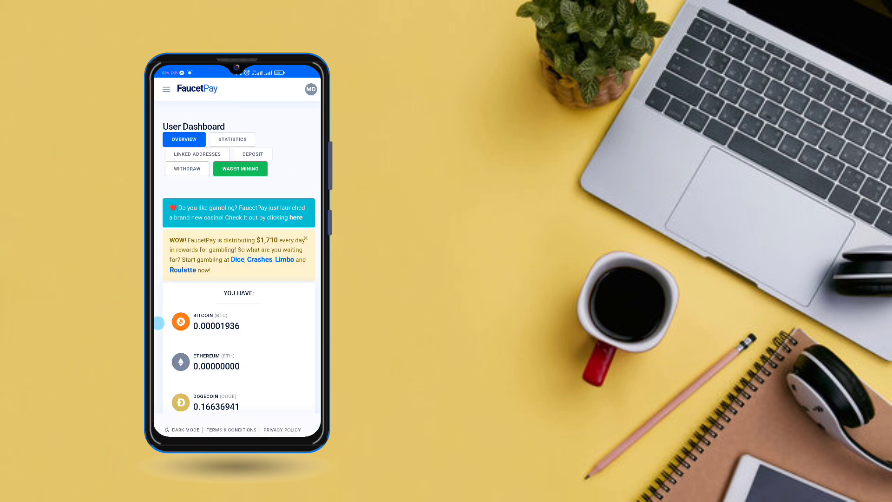
{"action": "scroll", "scroll_direction": "down", "scroll_amount": 3}
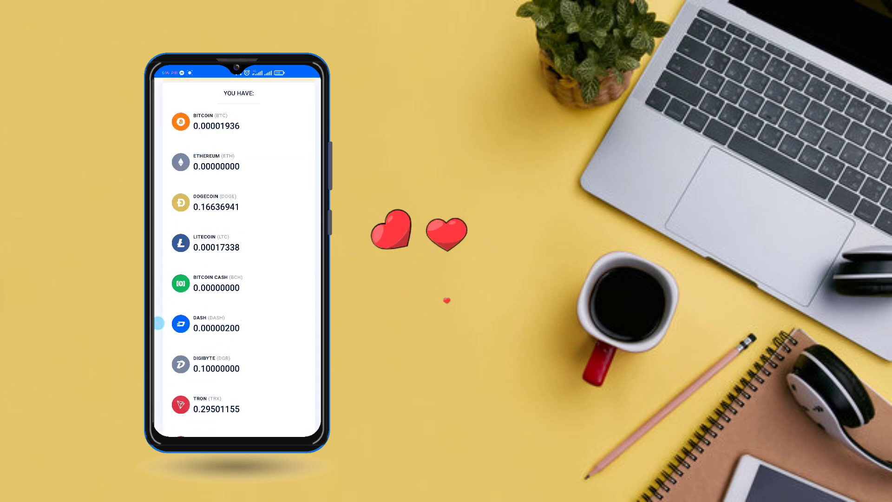